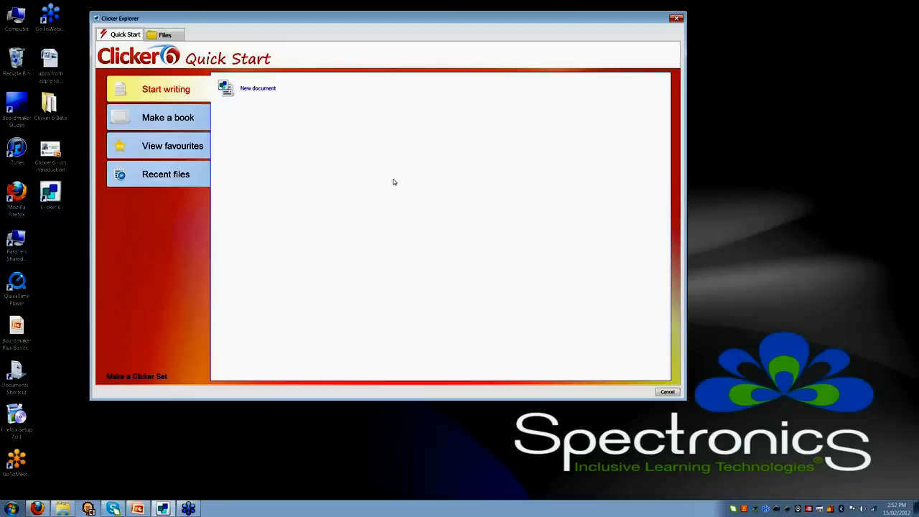
Step: Browse Favourites, Shared Files and Recent files, then start a new talking book
{"action": "left_click", "coordinate": [167, 117]}
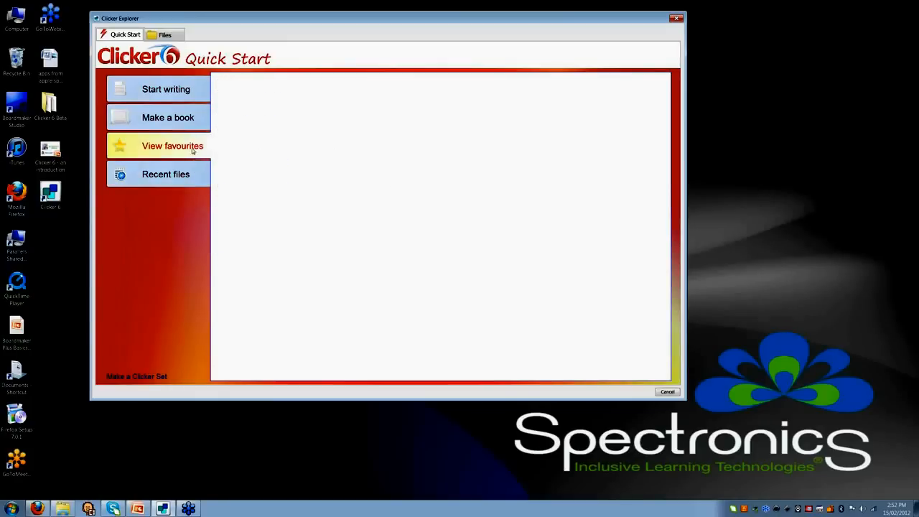
{"action": "left_click", "coordinate": [166, 89]}
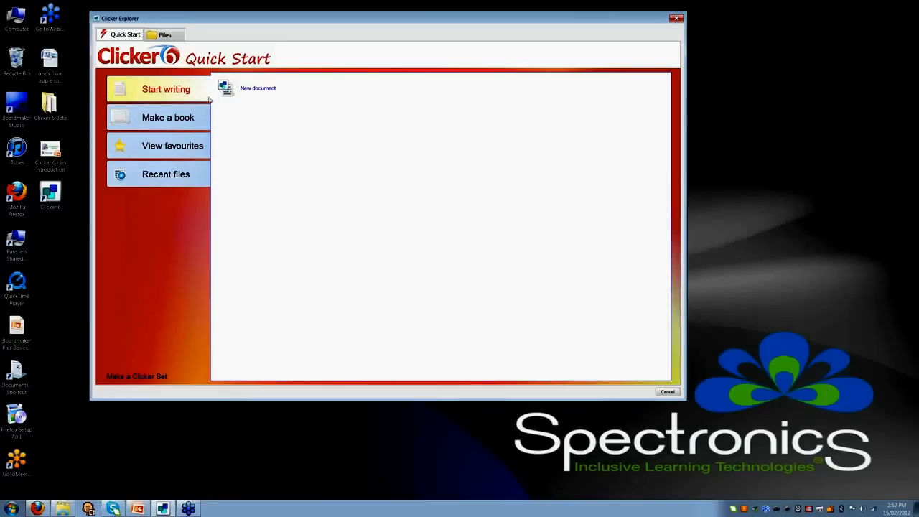
{"action": "mouse_move", "coordinate": [251, 117]}
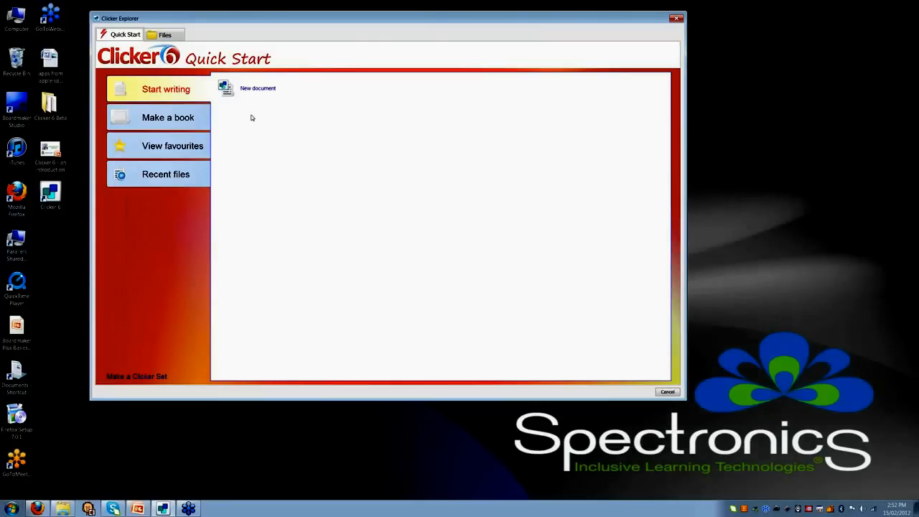
{"action": "left_click", "coordinate": [165, 35]}
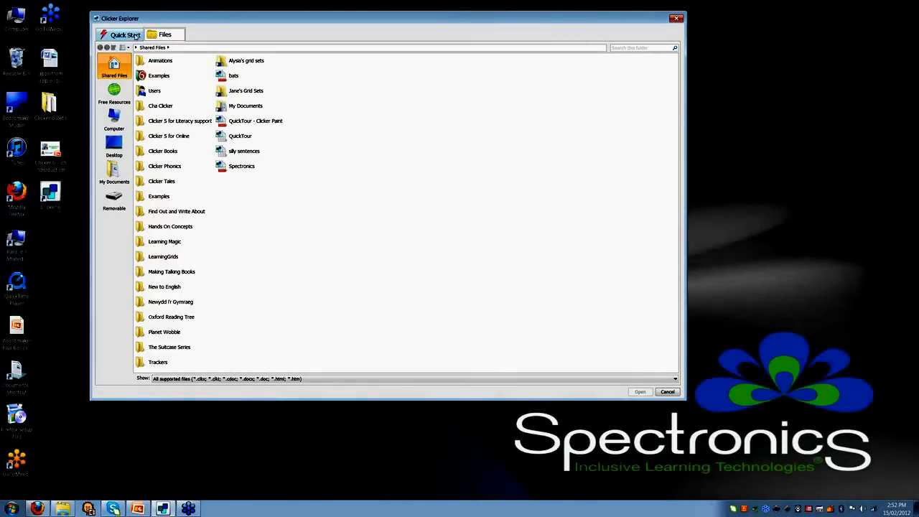
{"action": "left_click", "coordinate": [125, 34]}
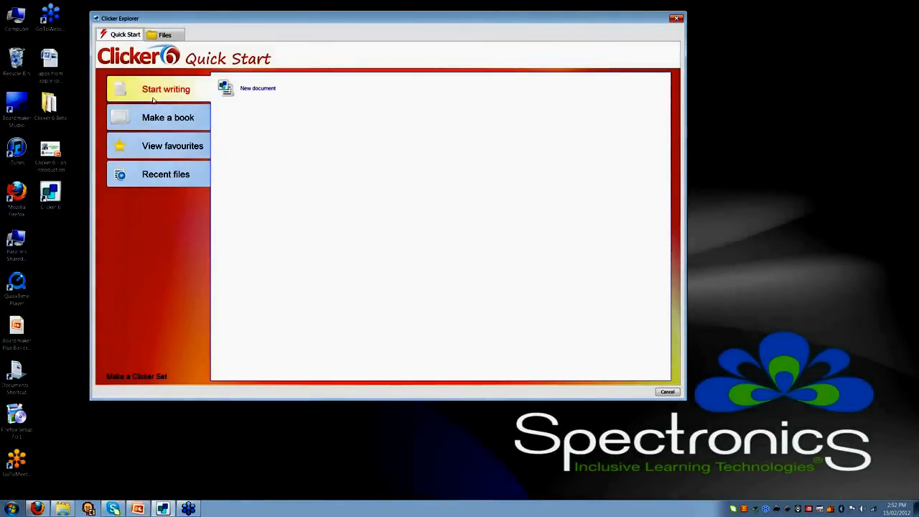
{"action": "mouse_move", "coordinate": [214, 100]}
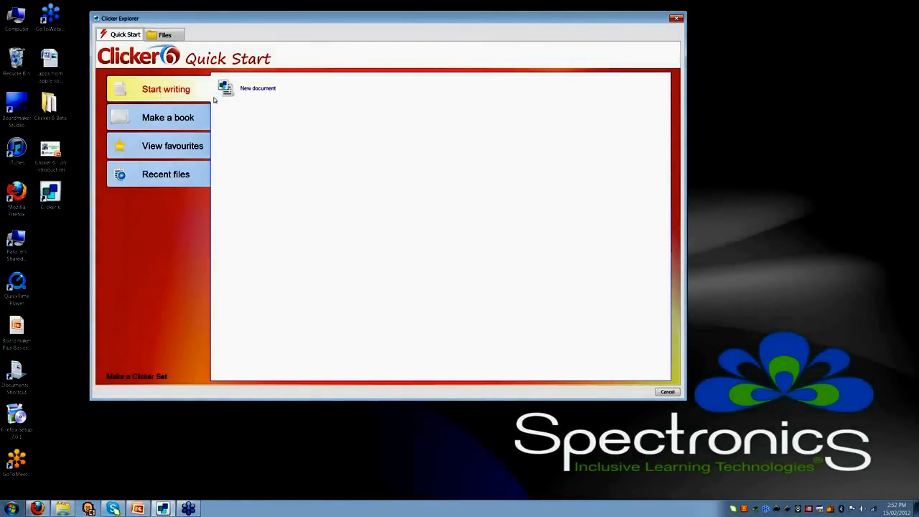
{"action": "left_click", "coordinate": [168, 117]}
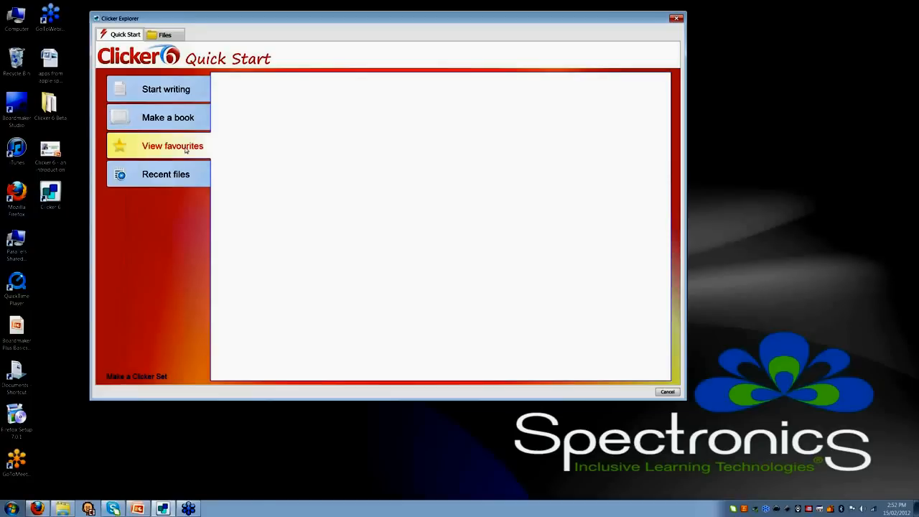
{"action": "left_click", "coordinate": [165, 174]}
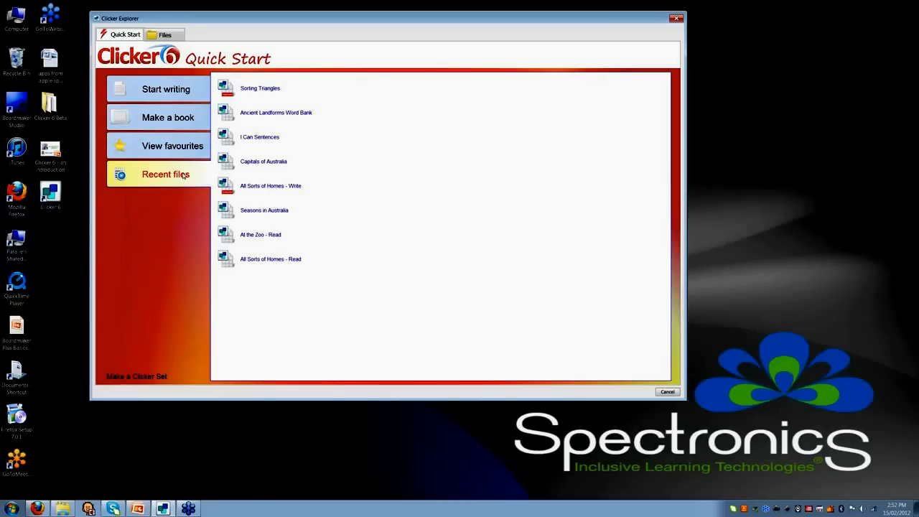
{"action": "left_click", "coordinate": [166, 89]}
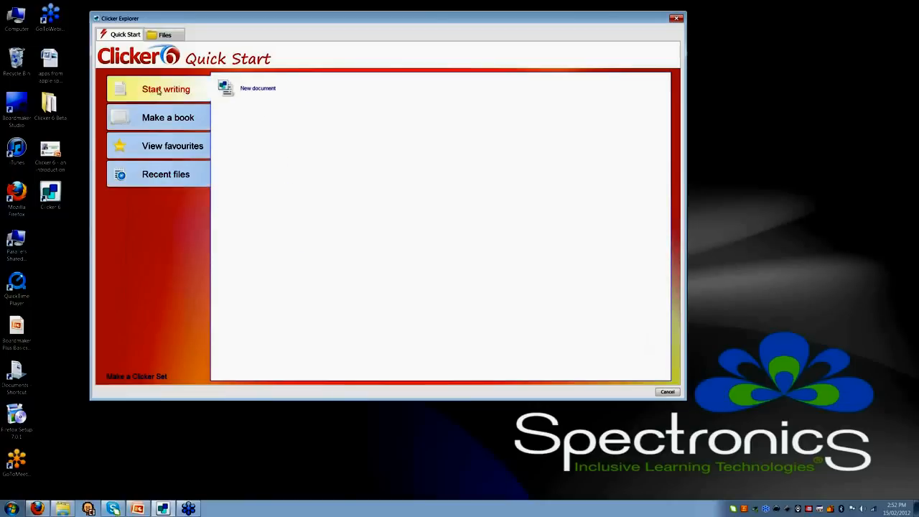
{"action": "left_click", "coordinate": [168, 117]}
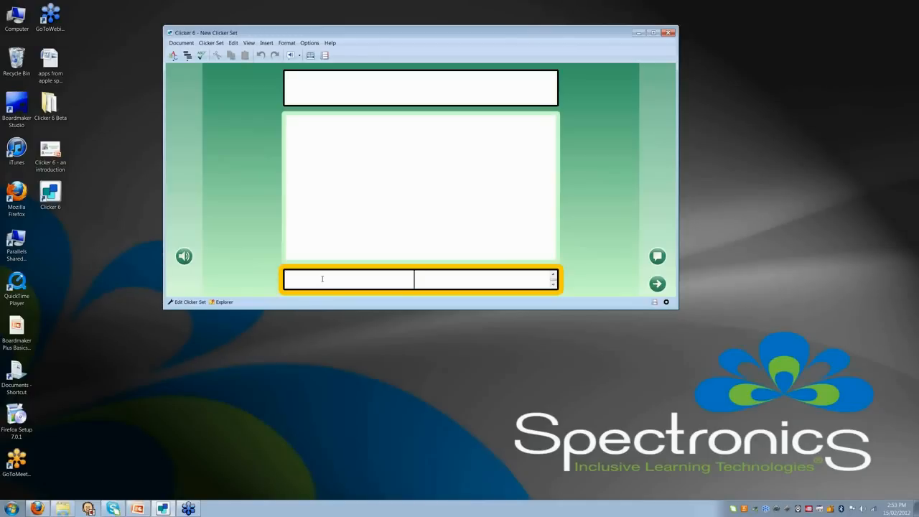
Step: Enter the byline 'By Katie Lyon' and the title 'My New House' on the cover
{"action": "type", "text": "By K"}
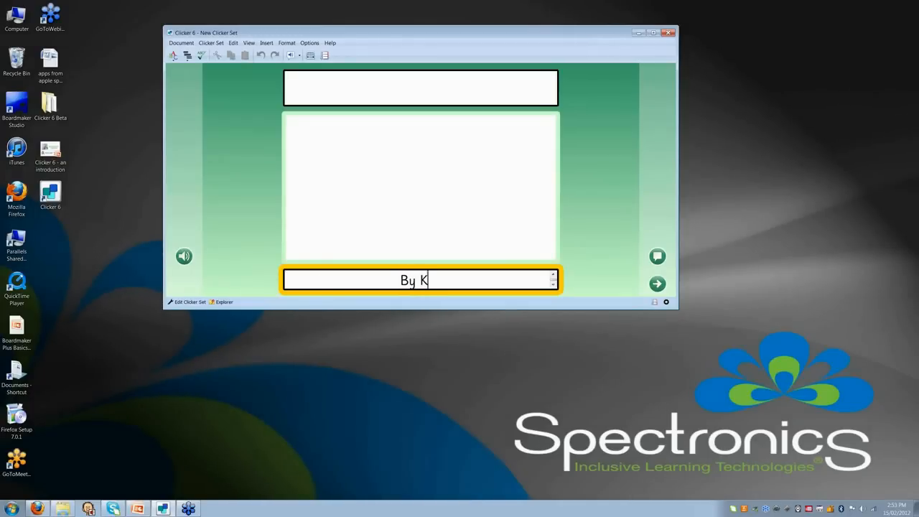
{"action": "type", "text": "atie Lyon"}
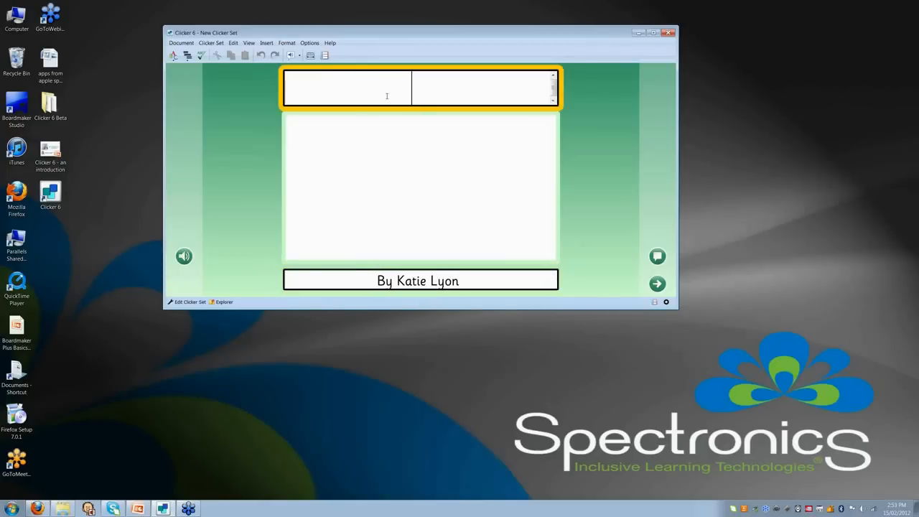
{"action": "type", "text": "My New H"}
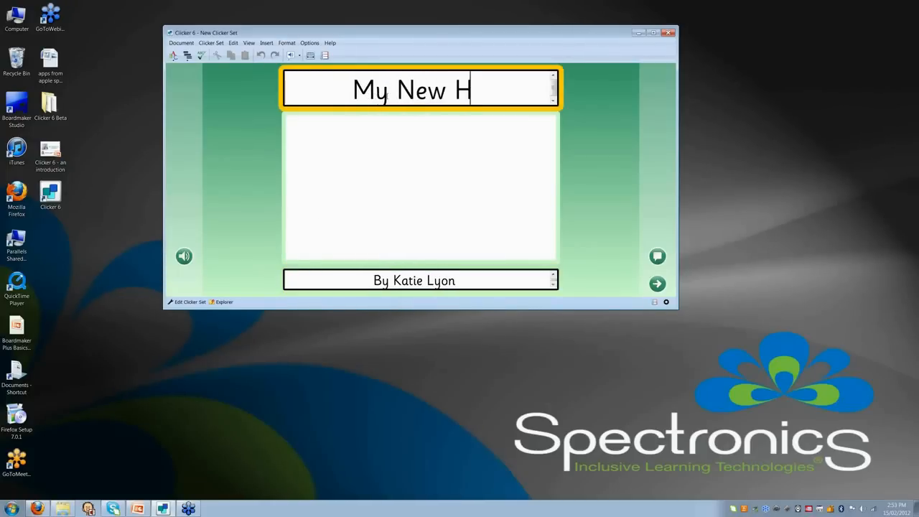
{"action": "type", "text": "ouse"}
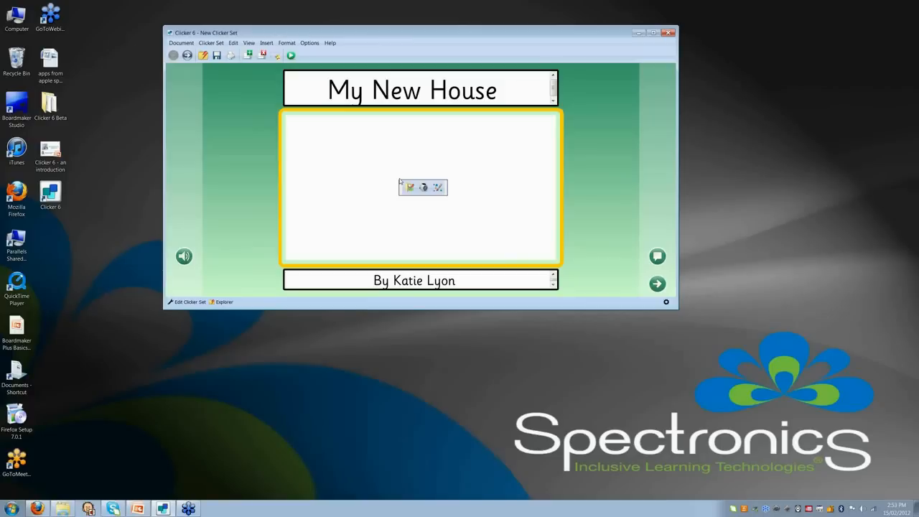
{"action": "mouse_move", "coordinate": [409, 187]}
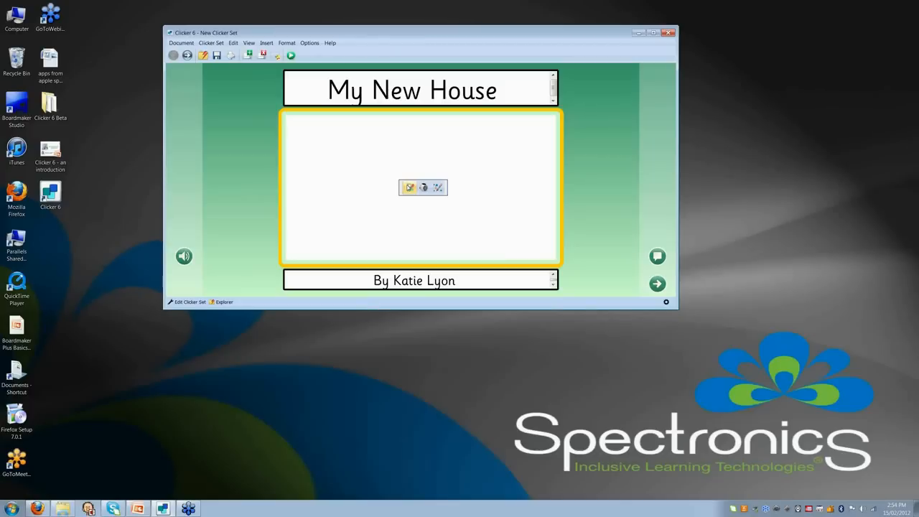
{"action": "mouse_move", "coordinate": [423, 187]}
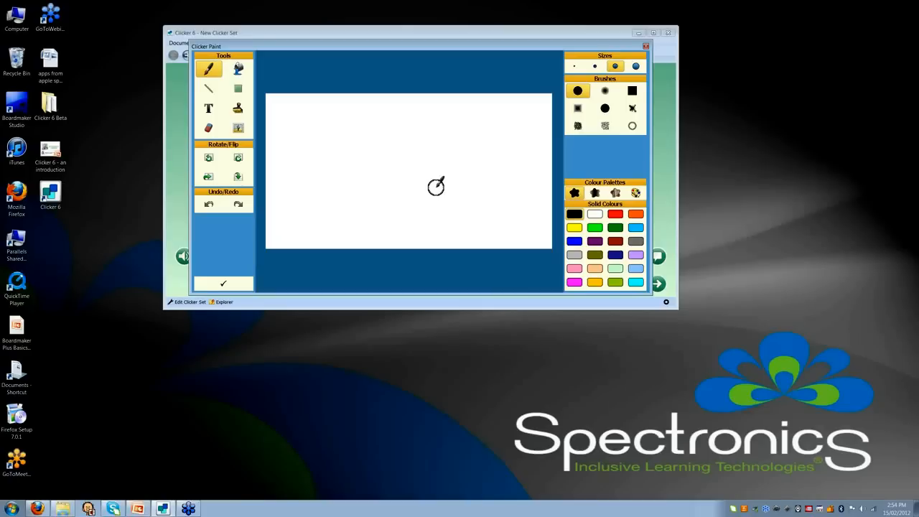
{"action": "mouse_move", "coordinate": [443, 184]}
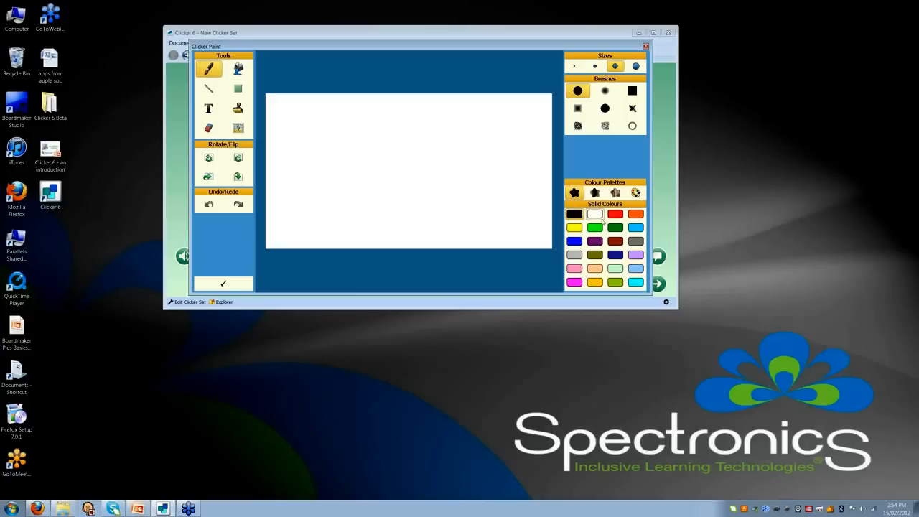
Step: Paint the house walls with the orange scale pattern and place the painting on the cover
{"action": "left_click", "coordinate": [615, 192]}
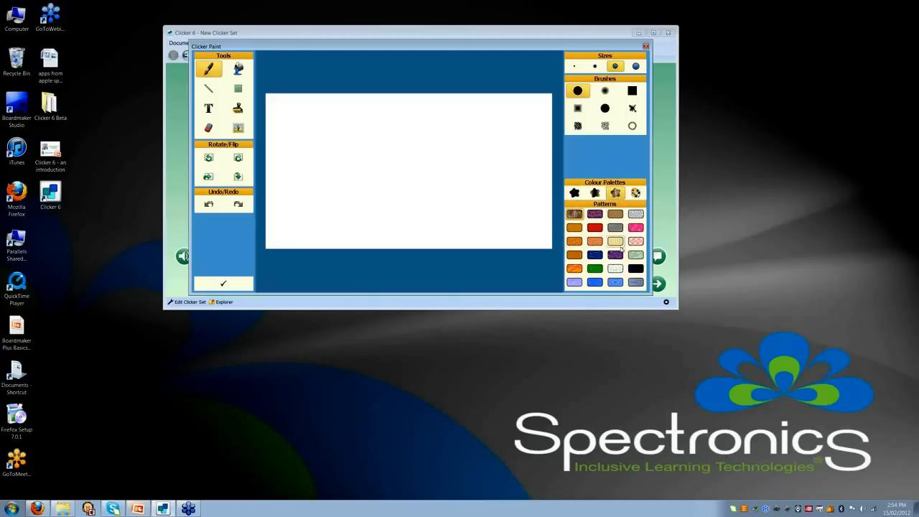
{"action": "left_click", "coordinate": [635, 192]}
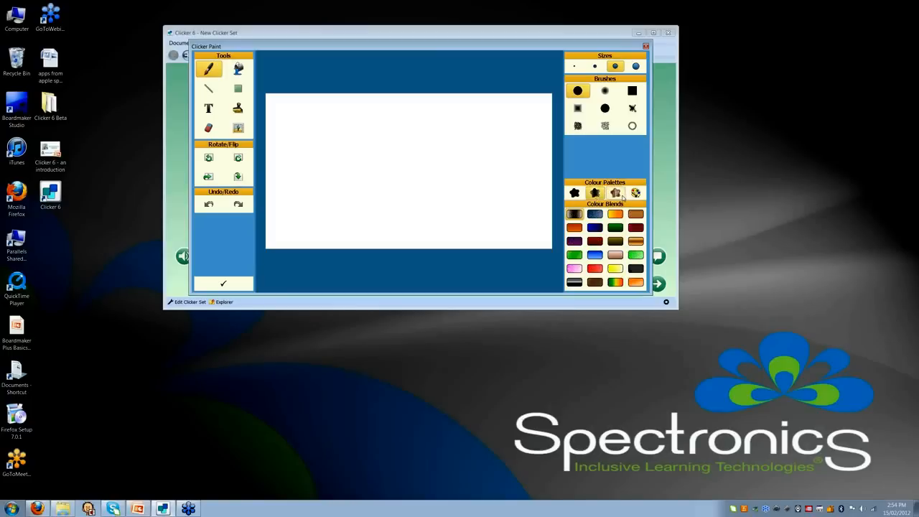
{"action": "left_click", "coordinate": [635, 193]}
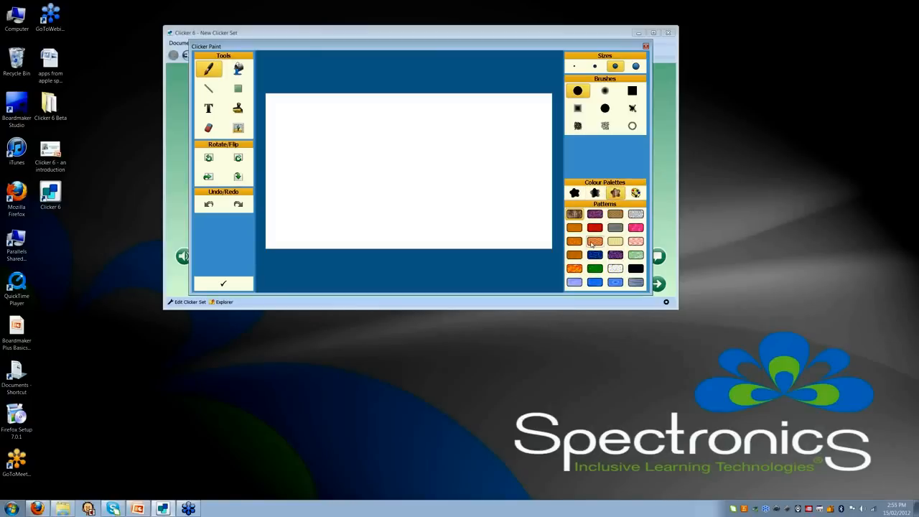
{"action": "left_click", "coordinate": [594, 241]}
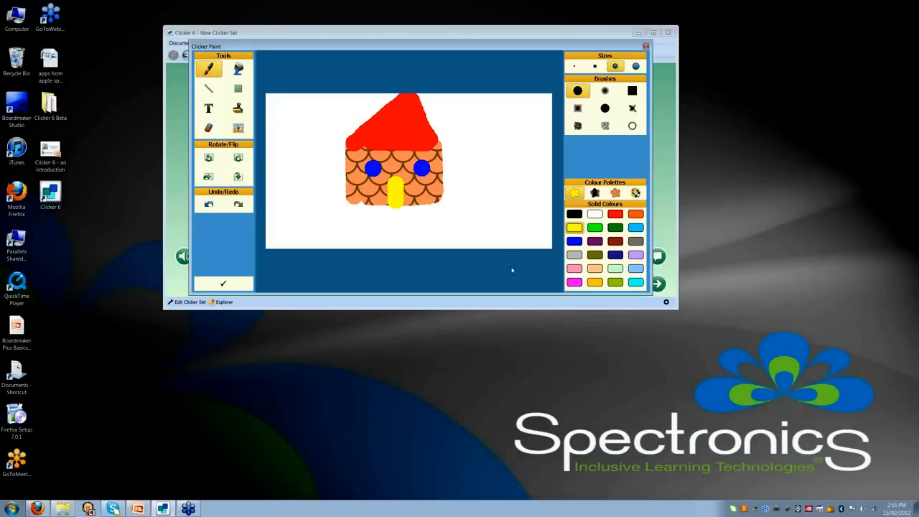
{"action": "left_click", "coordinate": [223, 282]}
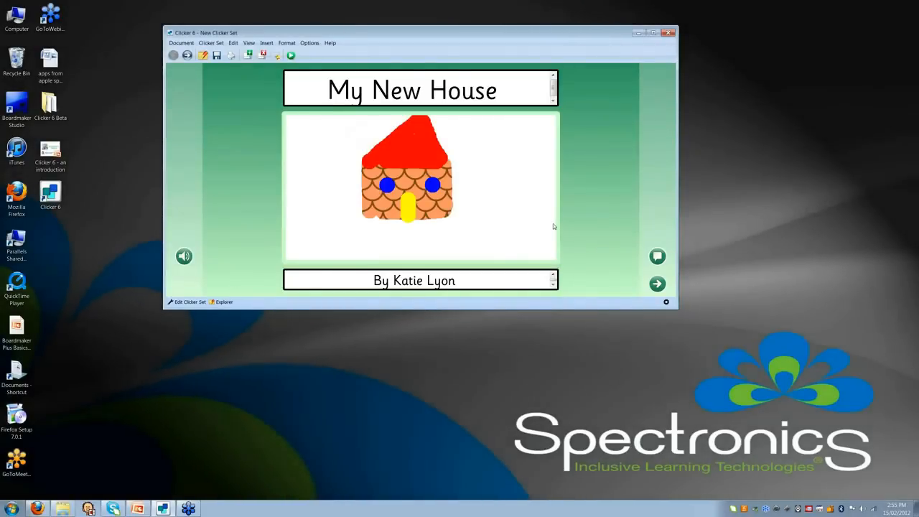
{"action": "mouse_move", "coordinate": [615, 276]}
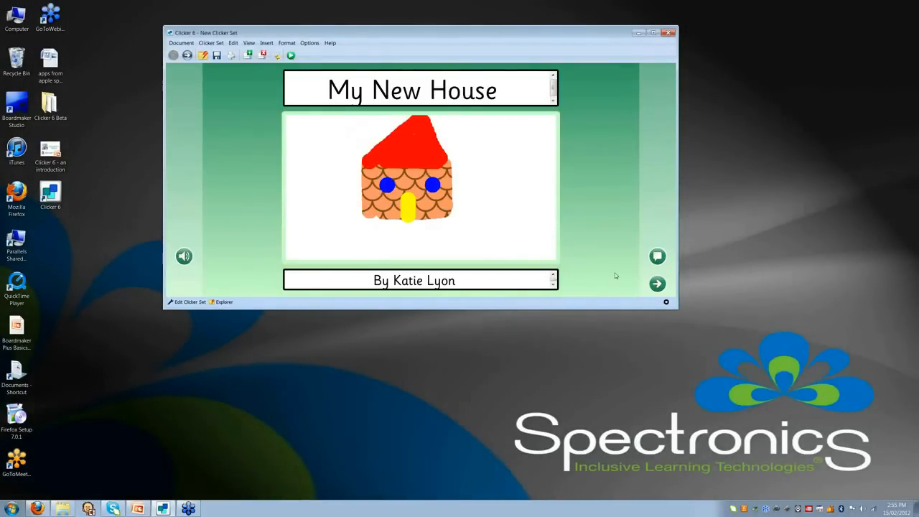
Step: Turn to the book's next, empty page
{"action": "left_click", "coordinate": [656, 283]}
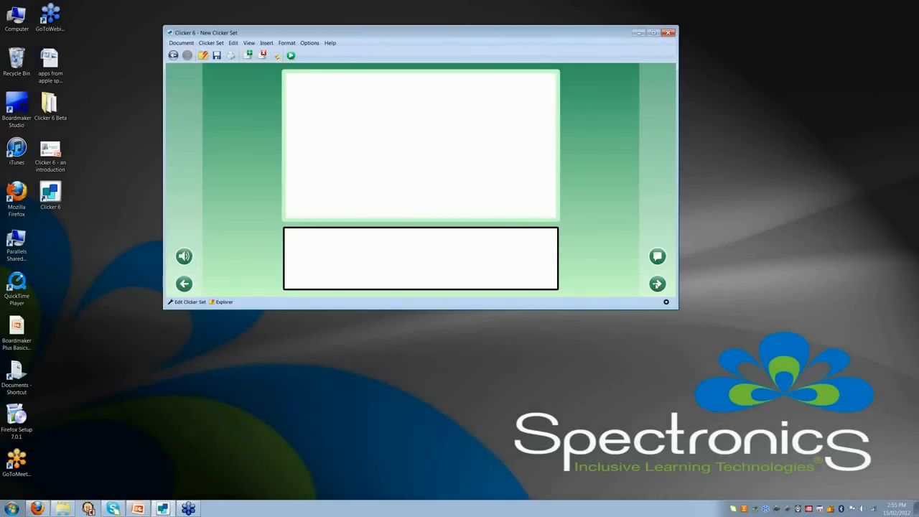
{"action": "mouse_move", "coordinate": [386, 190]}
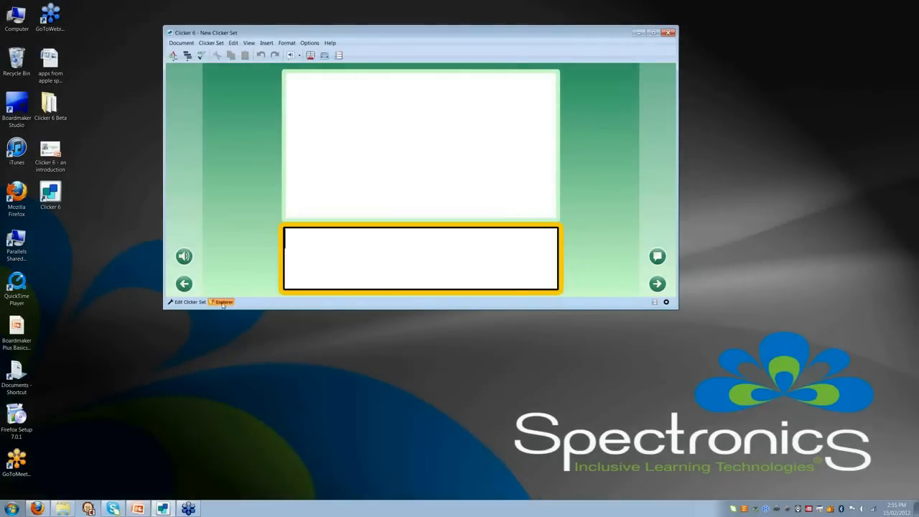
Step: From Explorer's Quick Start, view Recent files and choose Make a Clicker Set
{"action": "left_click", "coordinate": [223, 302]}
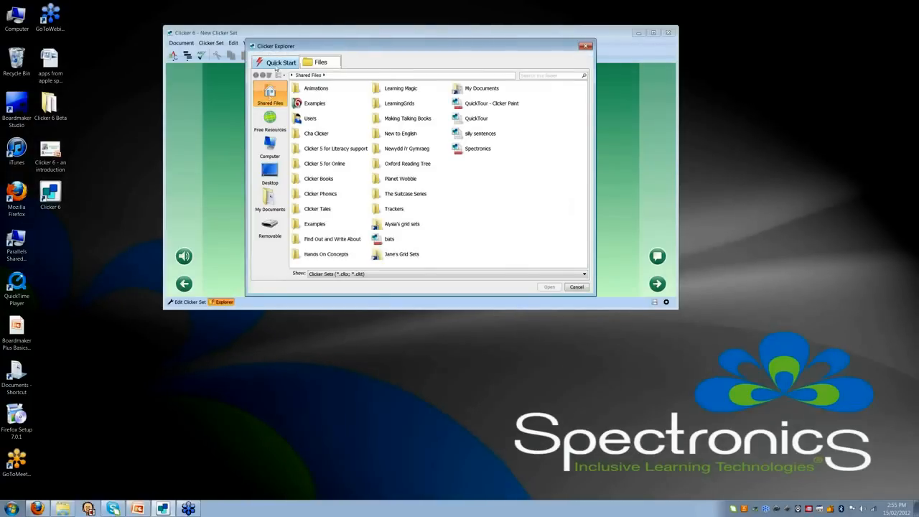
{"action": "left_click", "coordinate": [281, 62]}
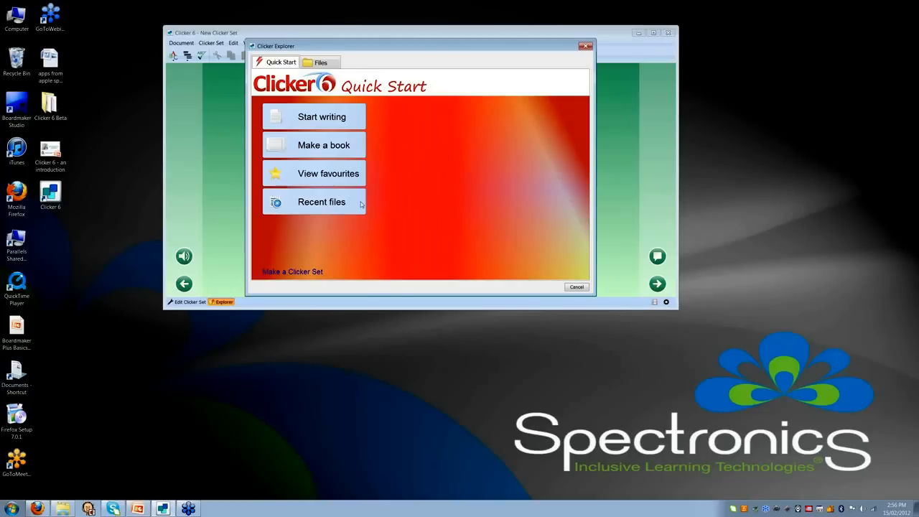
{"action": "left_click", "coordinate": [322, 201]}
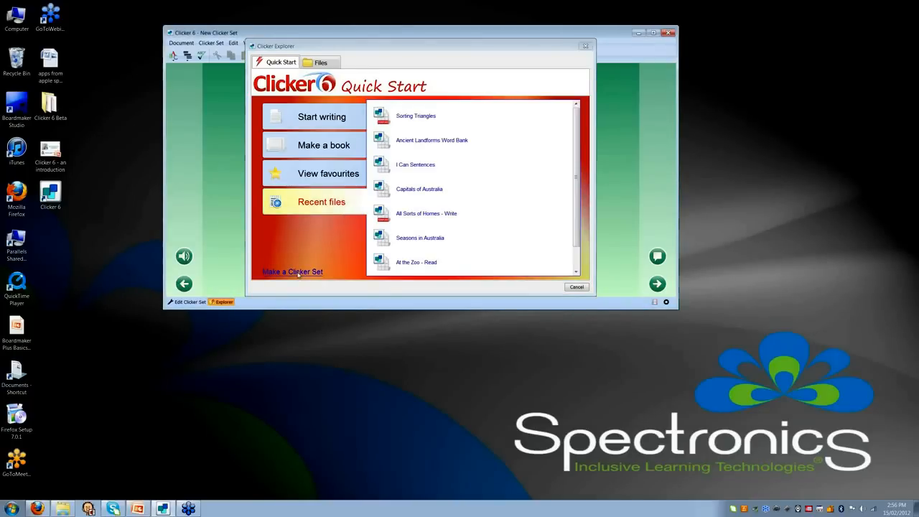
{"action": "left_click", "coordinate": [292, 271]}
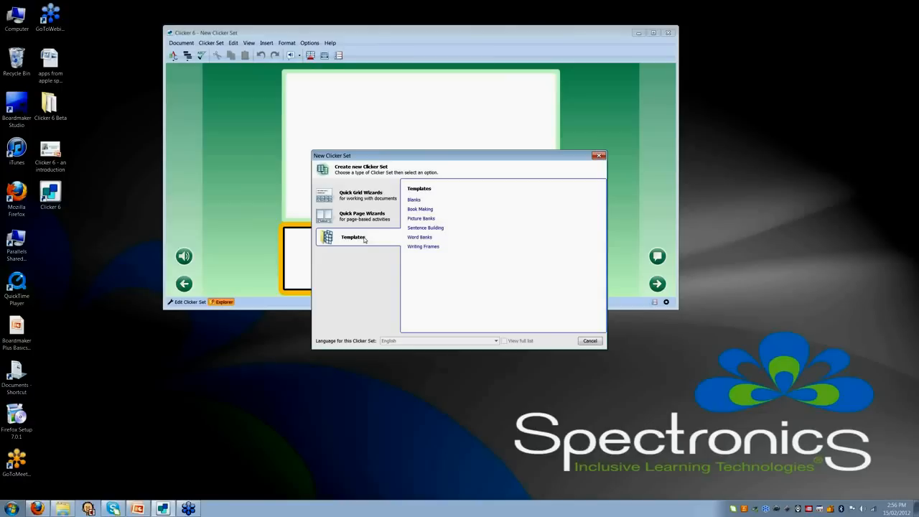
Step: Compare Quick Page and Quick Grid Wizards, then select the A-Z Word Bank wizard
{"action": "left_click", "coordinate": [362, 215]}
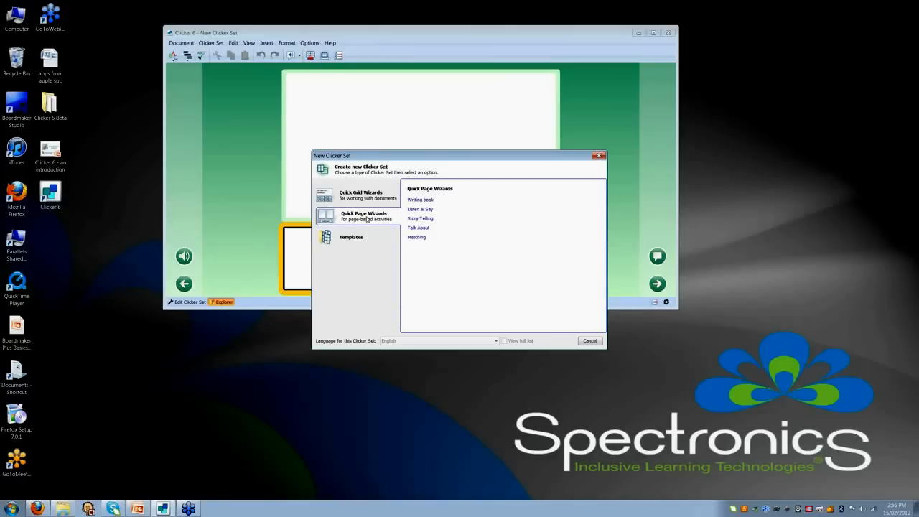
{"action": "left_click", "coordinate": [362, 194]}
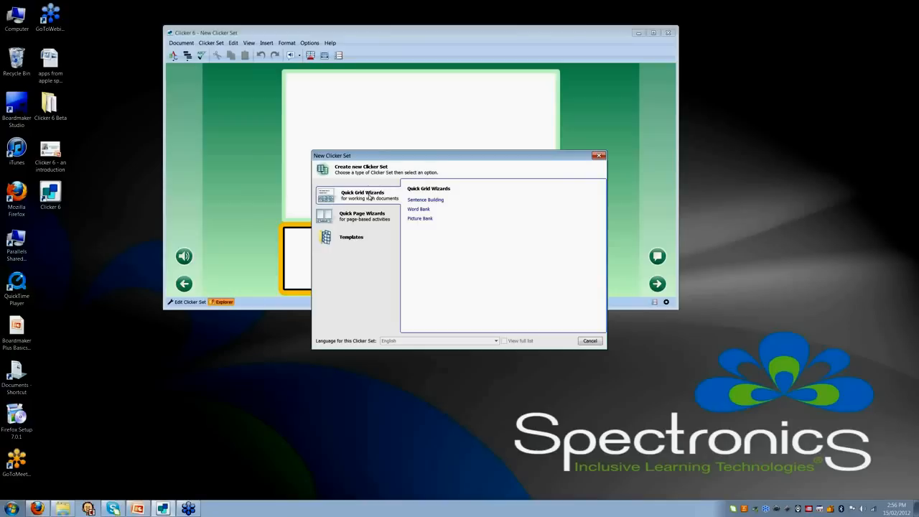
{"action": "mouse_move", "coordinate": [370, 198]}
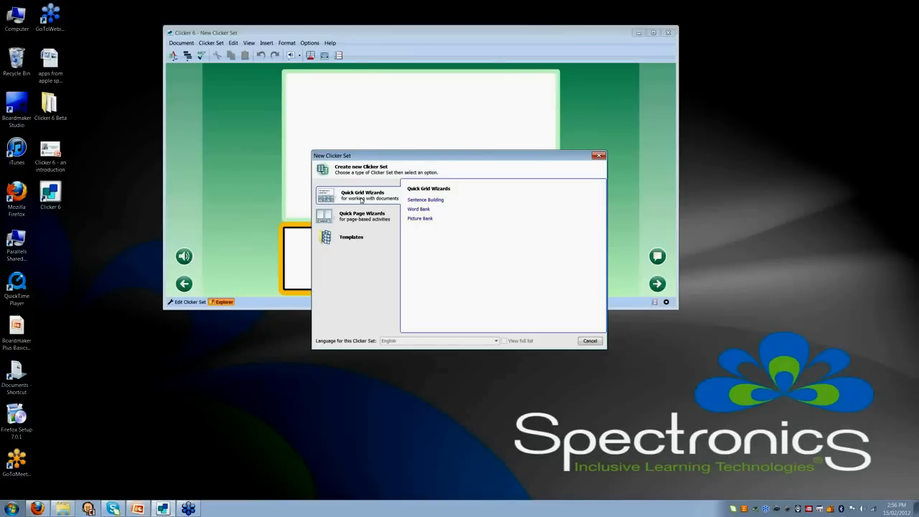
{"action": "left_click", "coordinate": [362, 216]}
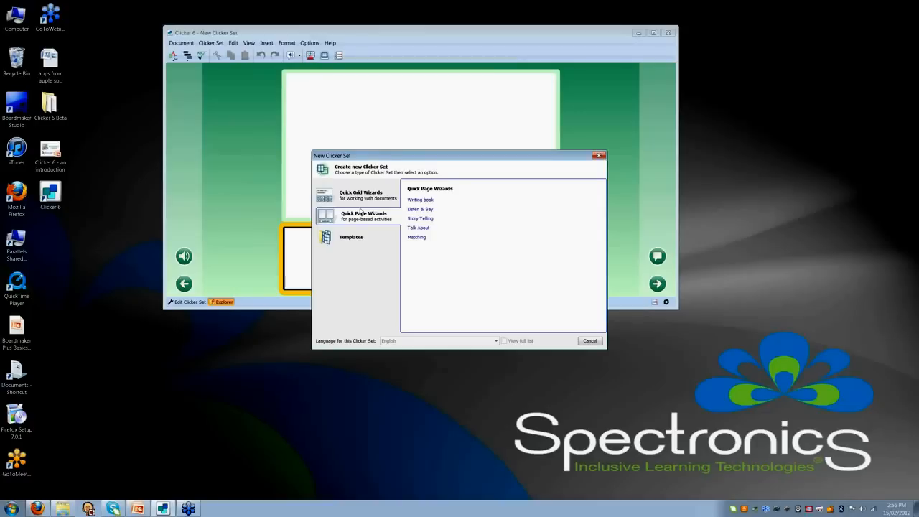
{"action": "left_click", "coordinate": [360, 195]}
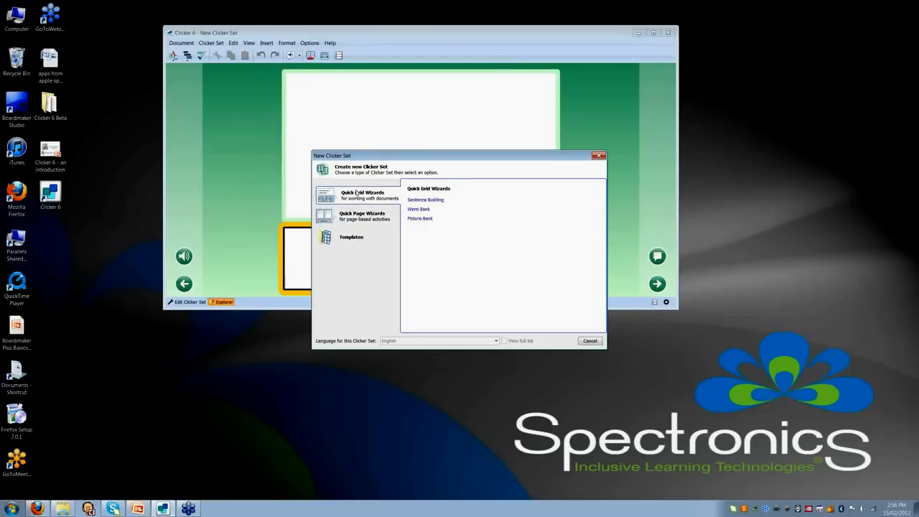
{"action": "left_click", "coordinate": [419, 209]}
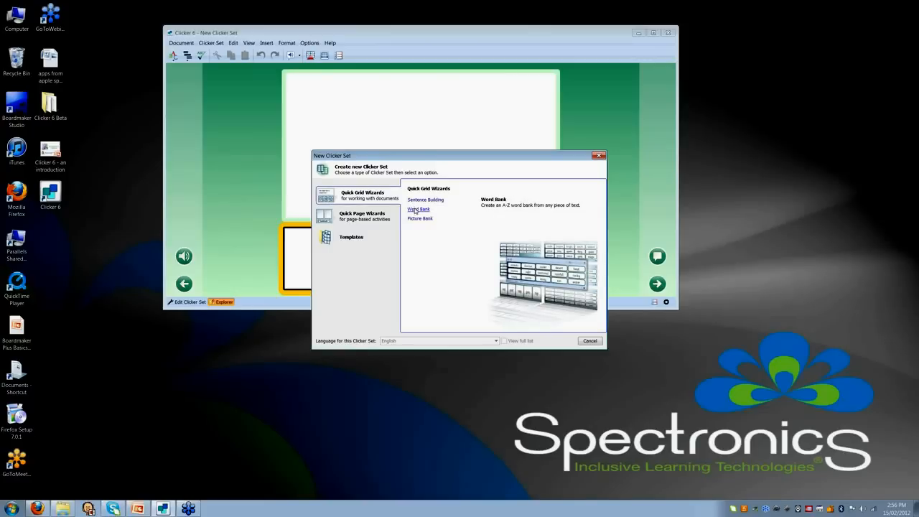
Step: Load the elephant text into the Word Bank wizard, keeping the 32-most-common-words filter
{"action": "left_click", "coordinate": [418, 209]}
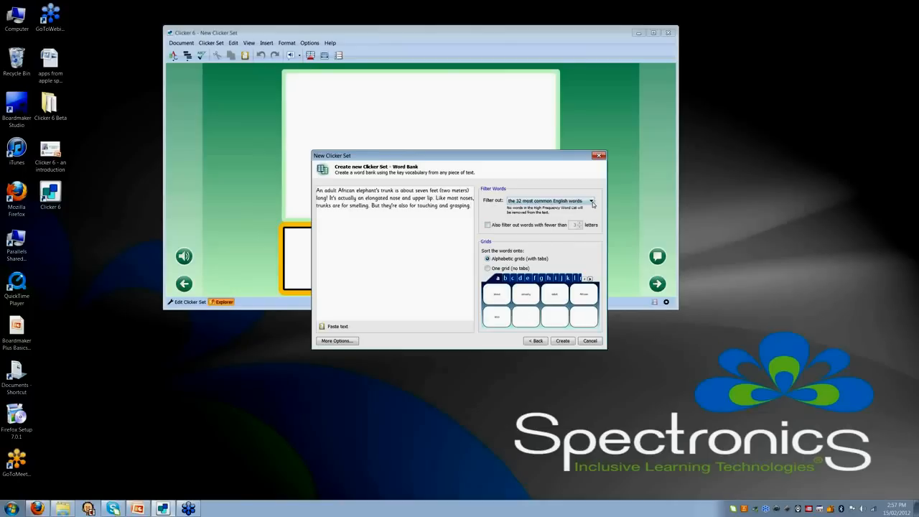
{"action": "left_click", "coordinate": [591, 200]}
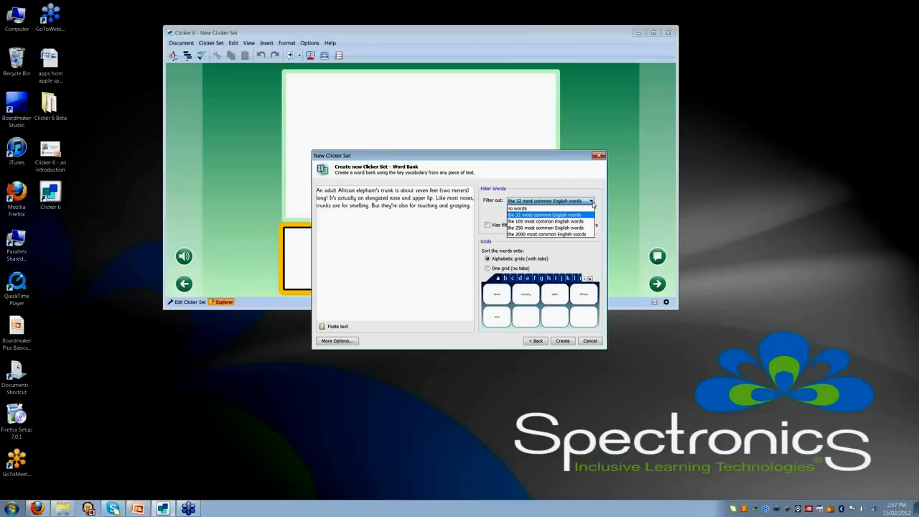
{"action": "left_click", "coordinate": [544, 214]}
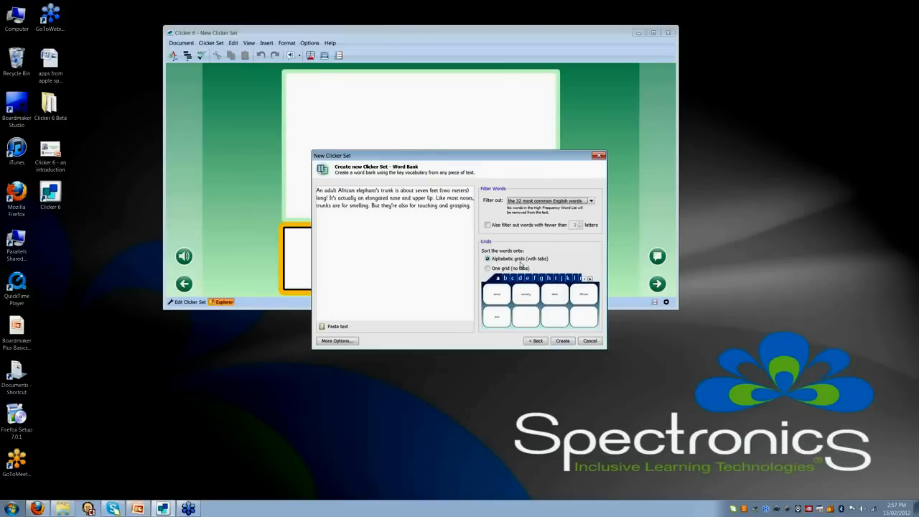
{"action": "mouse_move", "coordinate": [543, 282]}
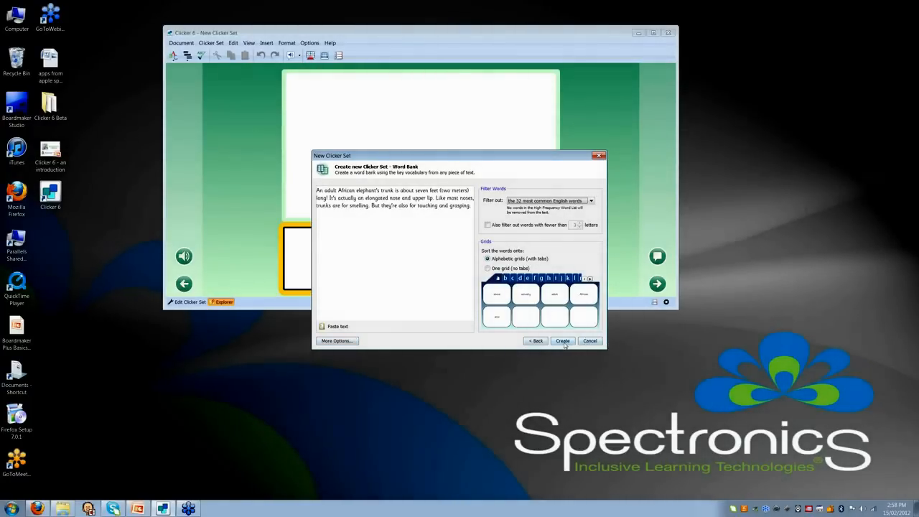
Step: Generate the Quick Word Bank grid set with alphabetical word grids
{"action": "left_click", "coordinate": [562, 340]}
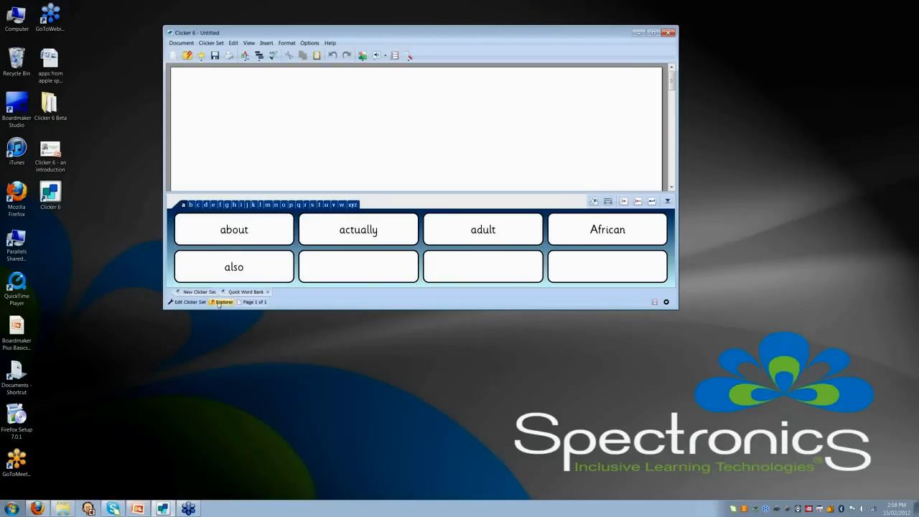
{"action": "left_click", "coordinate": [223, 301]}
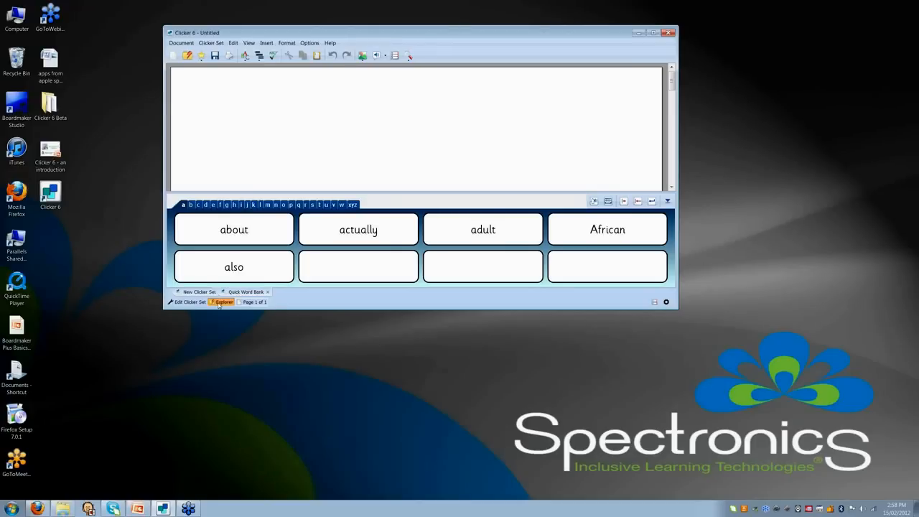
Step: Open Explorer, glance at Quick Start, and return to the Shared Files folders
{"action": "left_click", "coordinate": [223, 301]}
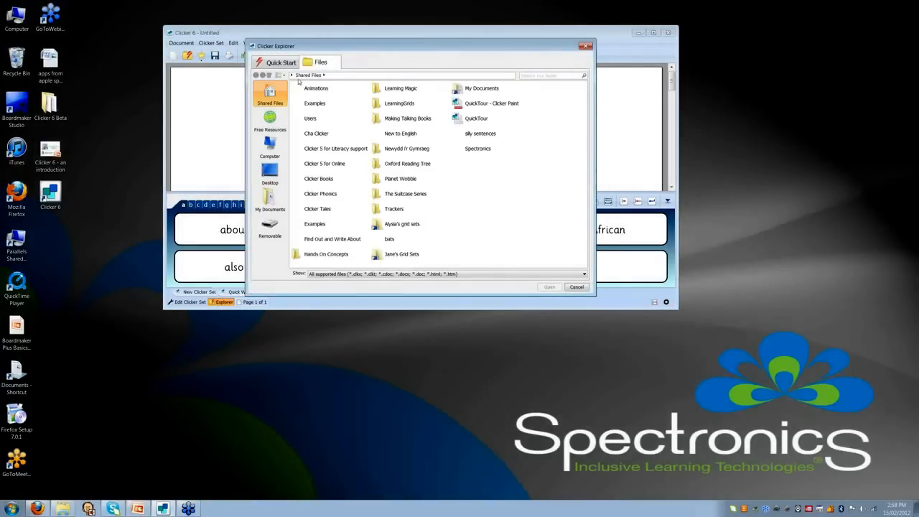
{"action": "left_click", "coordinate": [281, 61]}
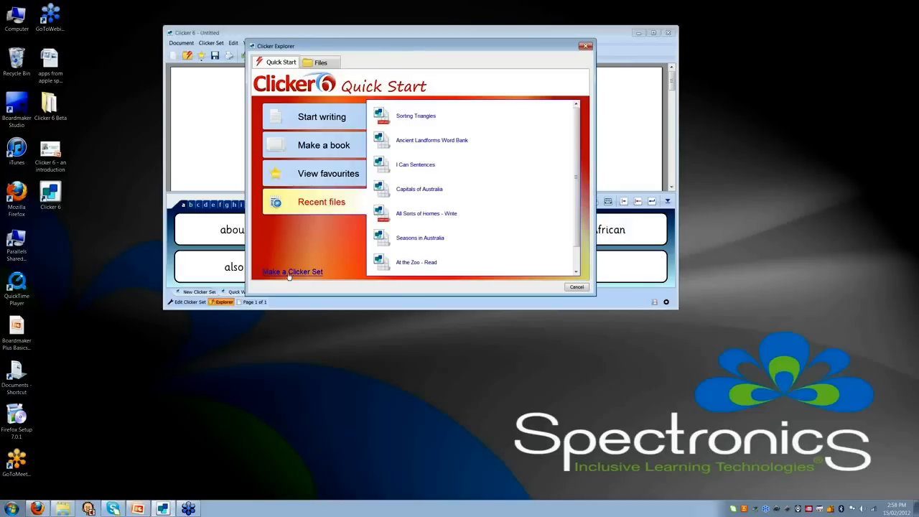
{"action": "left_click", "coordinate": [320, 62]}
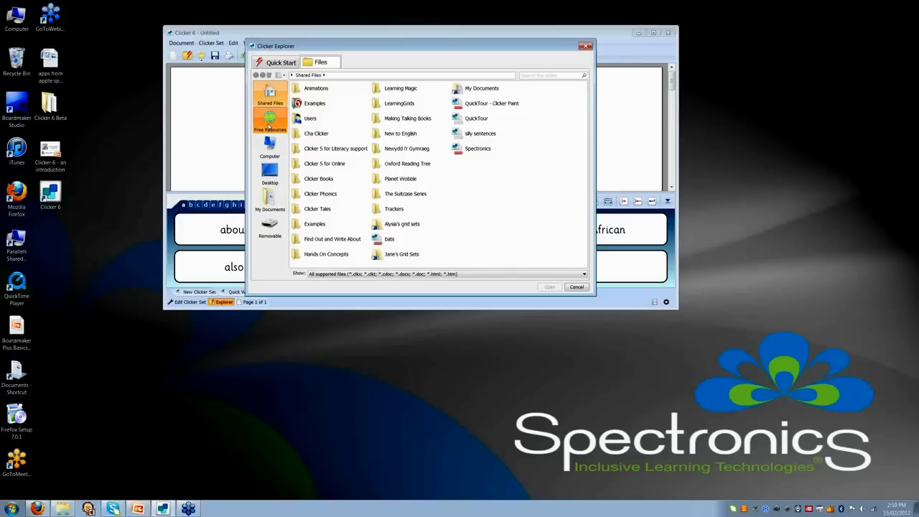
Step: Open Free Resources and pick an online grid set to download
{"action": "left_click", "coordinate": [269, 120]}
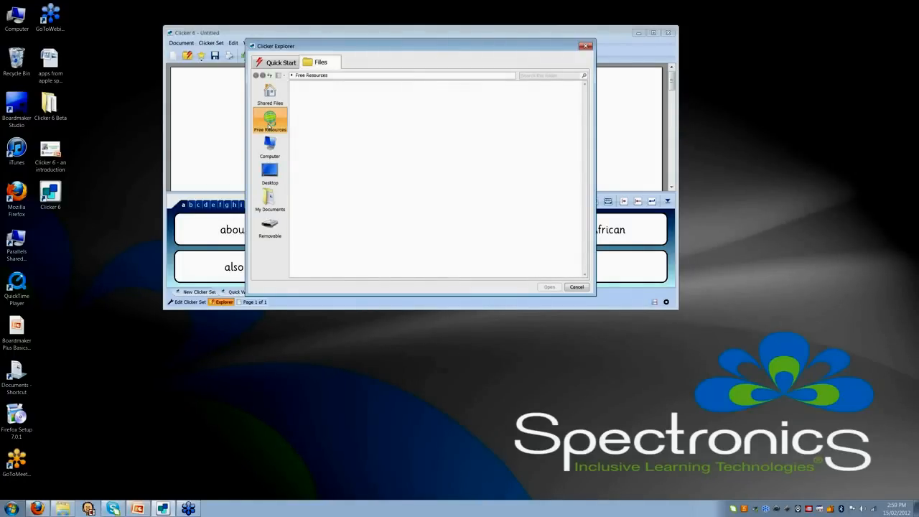
{"action": "left_click", "coordinate": [270, 120]}
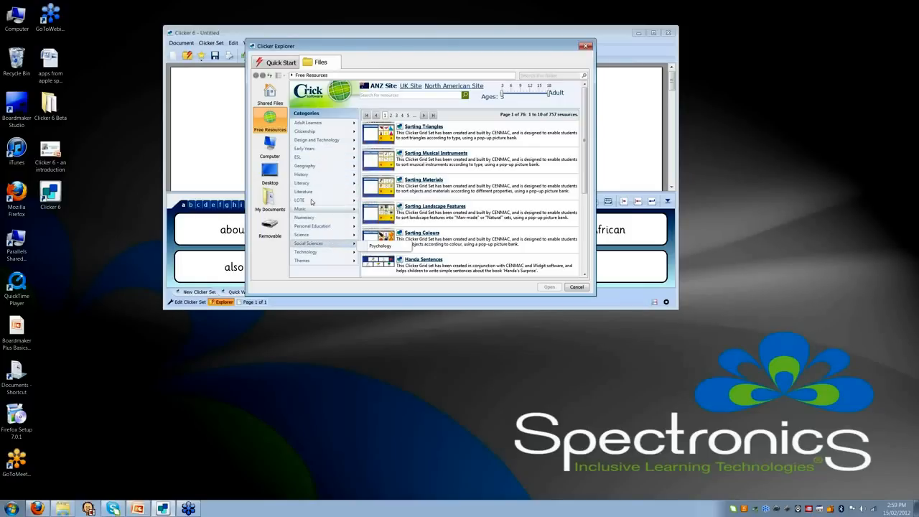
{"action": "left_click", "coordinate": [305, 165]}
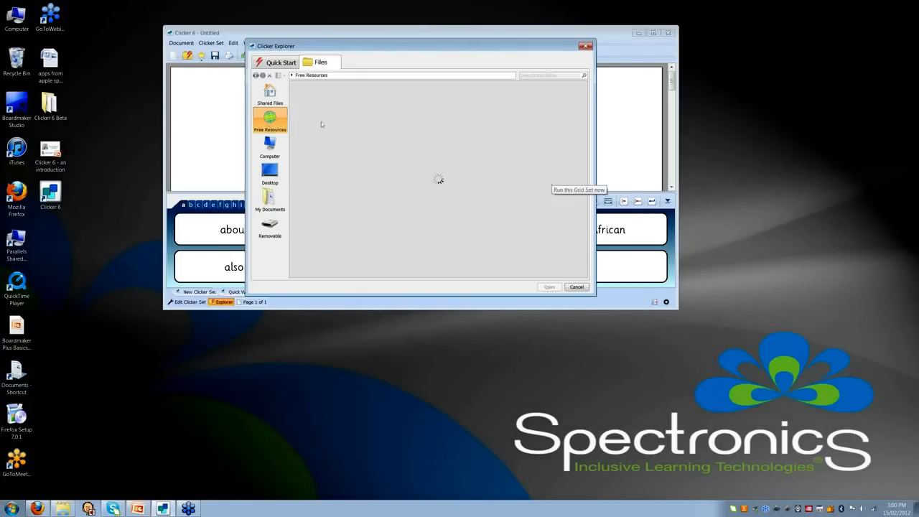
Step: Run the downloaded Matching - Animals grid set and start the activity
{"action": "left_click", "coordinate": [549, 286]}
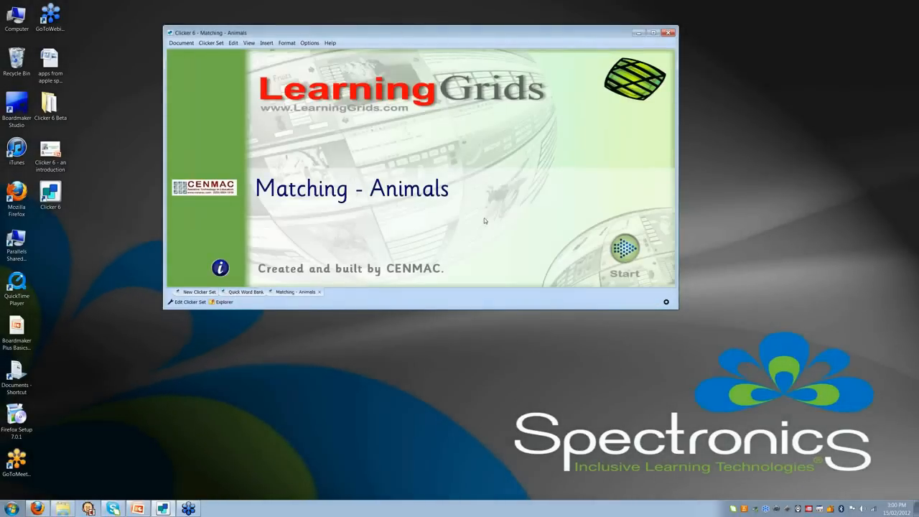
{"action": "left_click", "coordinate": [624, 254]}
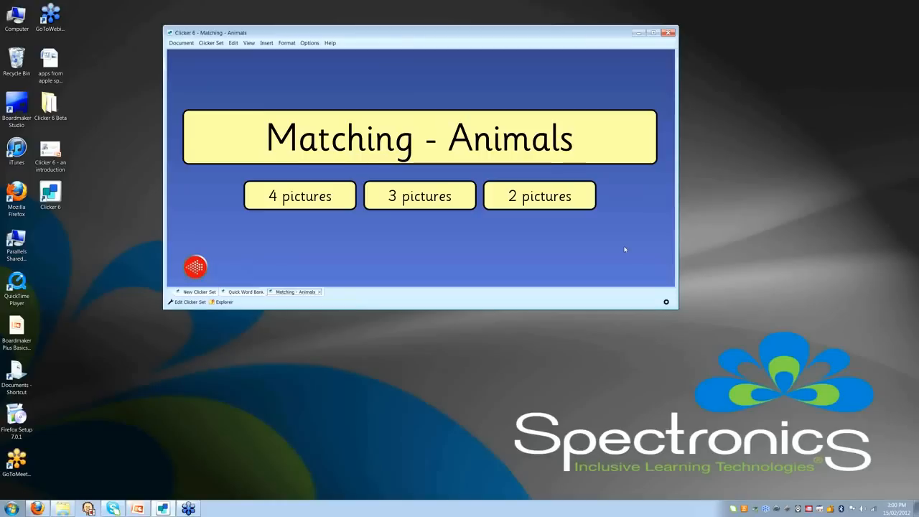
{"action": "mouse_move", "coordinate": [328, 221]}
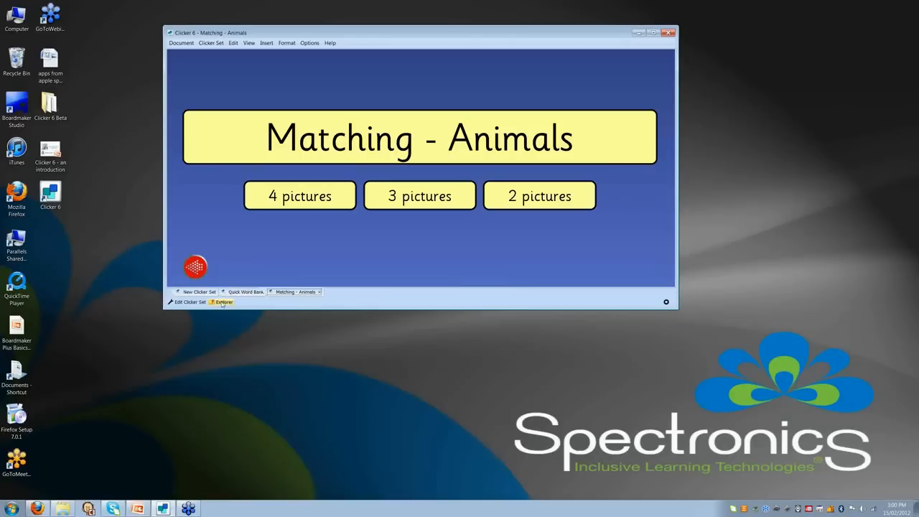
Step: Reopen the Explorer over Matching - Animals and show the Quick Start options
{"action": "left_click", "coordinate": [223, 301]}
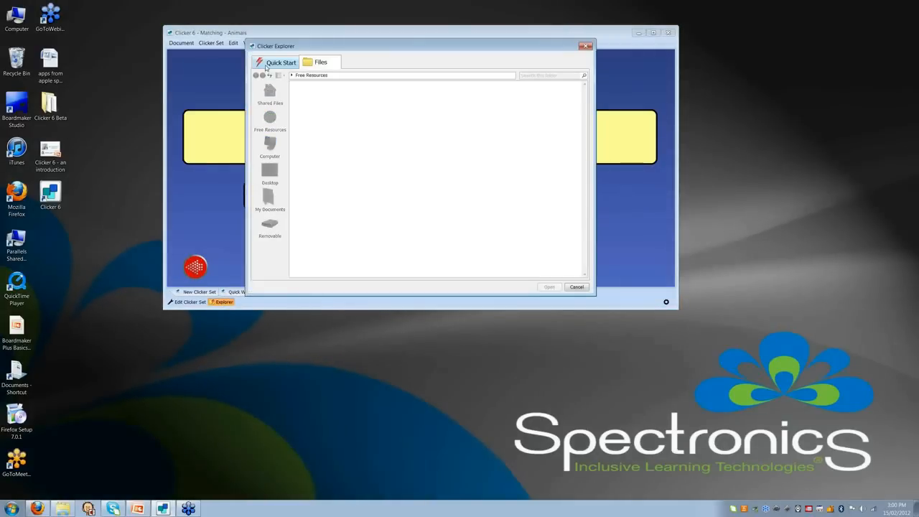
{"action": "left_click", "coordinate": [281, 63]}
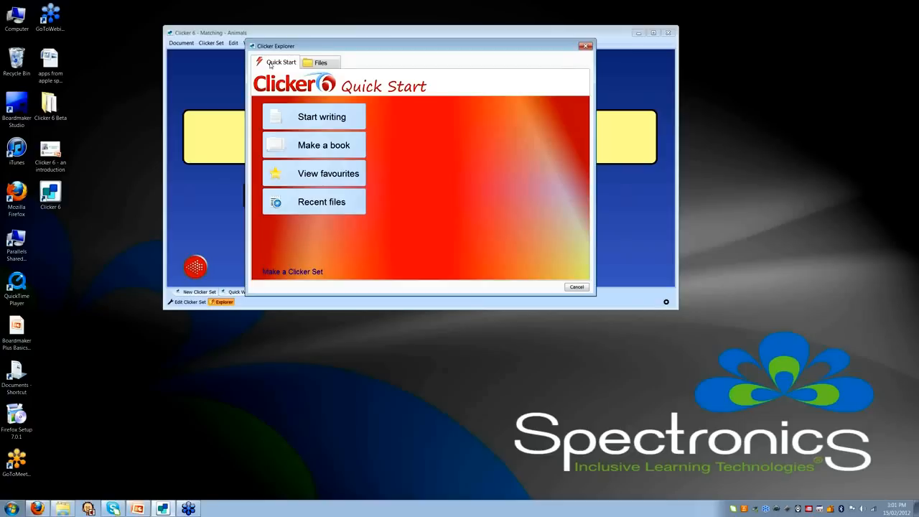
{"action": "mouse_move", "coordinate": [372, 86]}
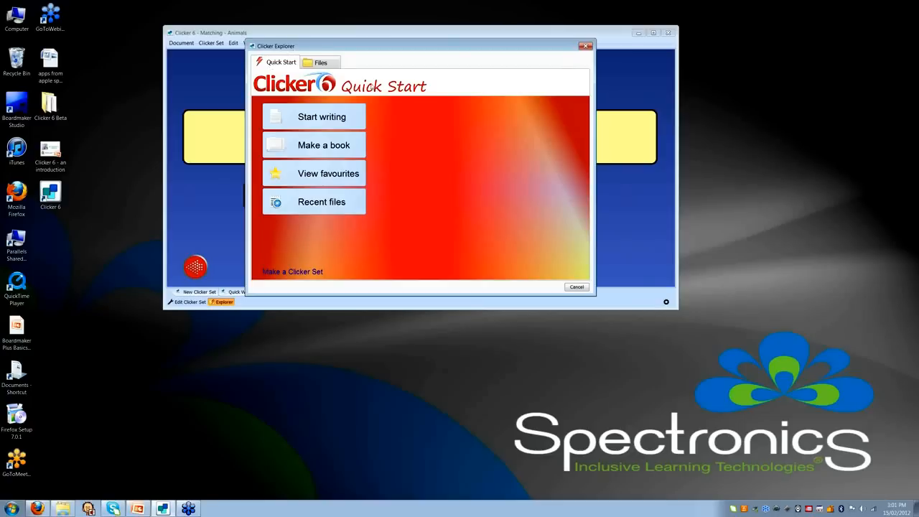